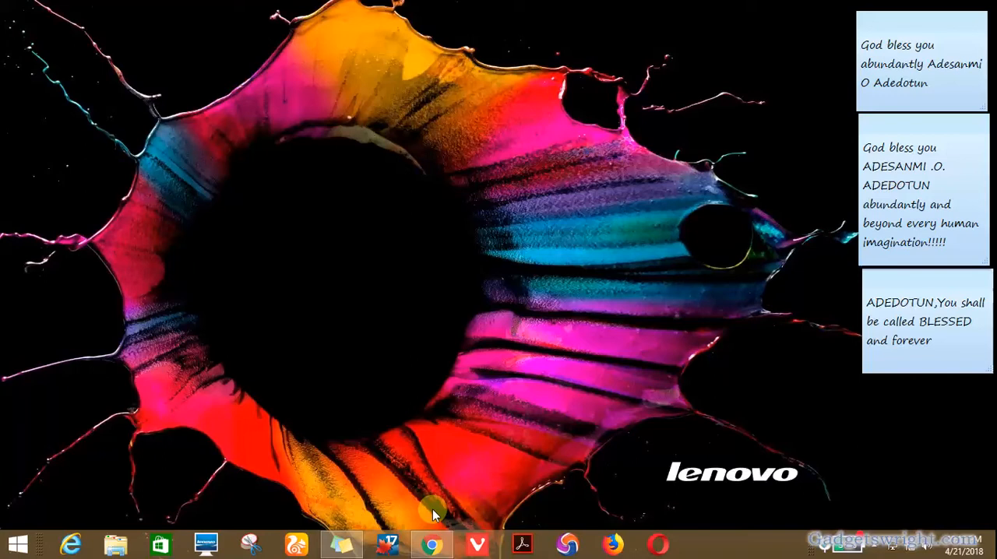
{"action": "mouse_move", "coordinate": [24, 538]}
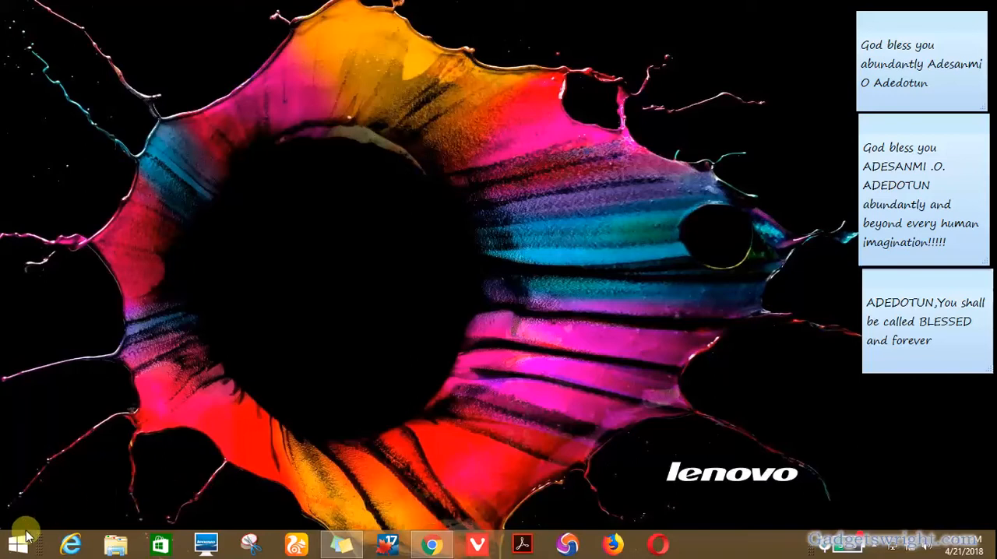
- Search the Start screen for 'control panel' so it appears in the results
{"action": "left_click", "coordinate": [14, 542]}
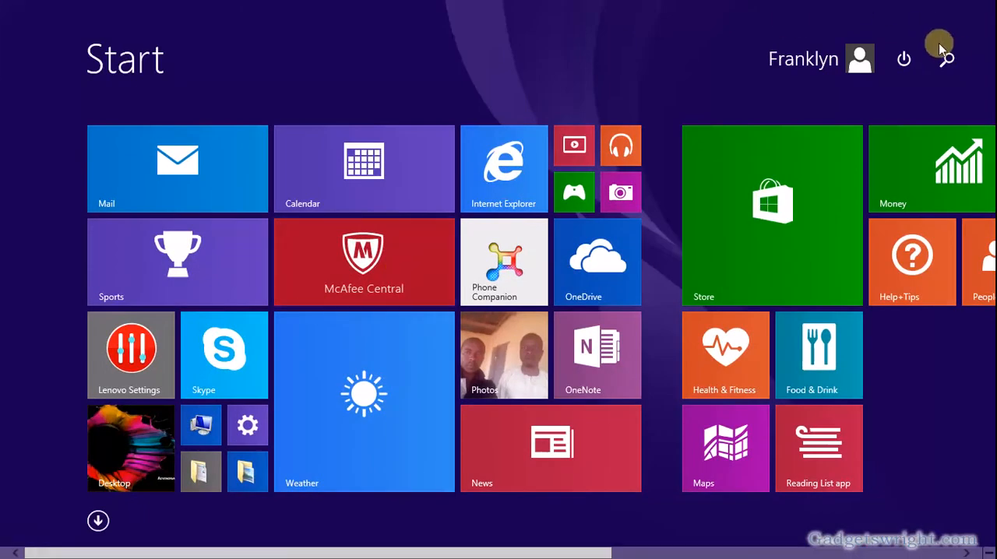
{"action": "left_click", "coordinate": [945, 59]}
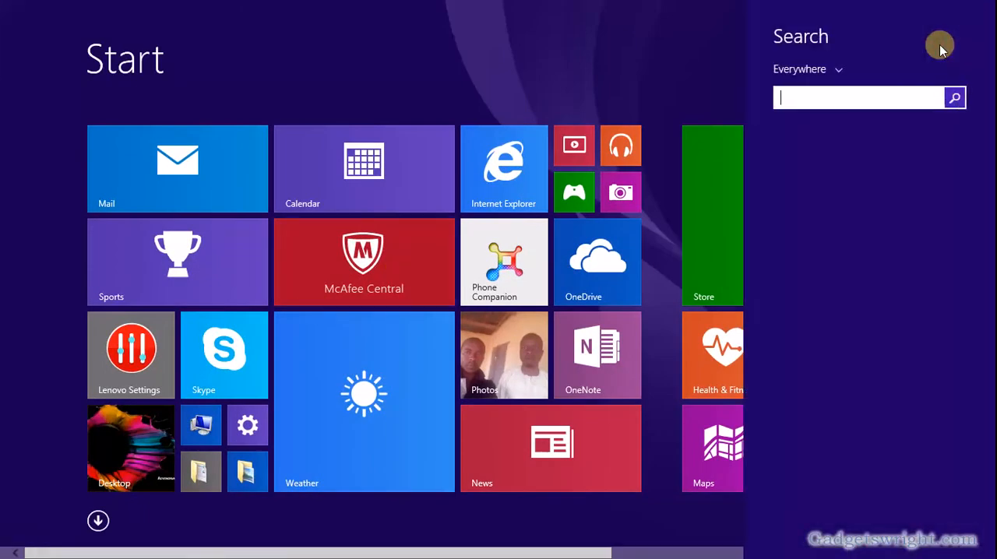
{"action": "type", "text": "cONTROL p"}
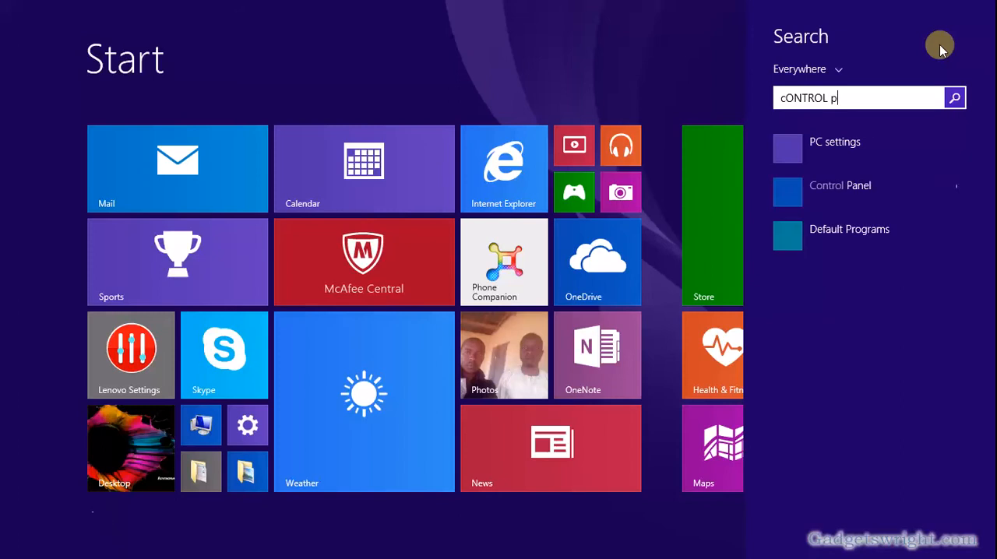
{"action": "type", "text": "ANEL"}
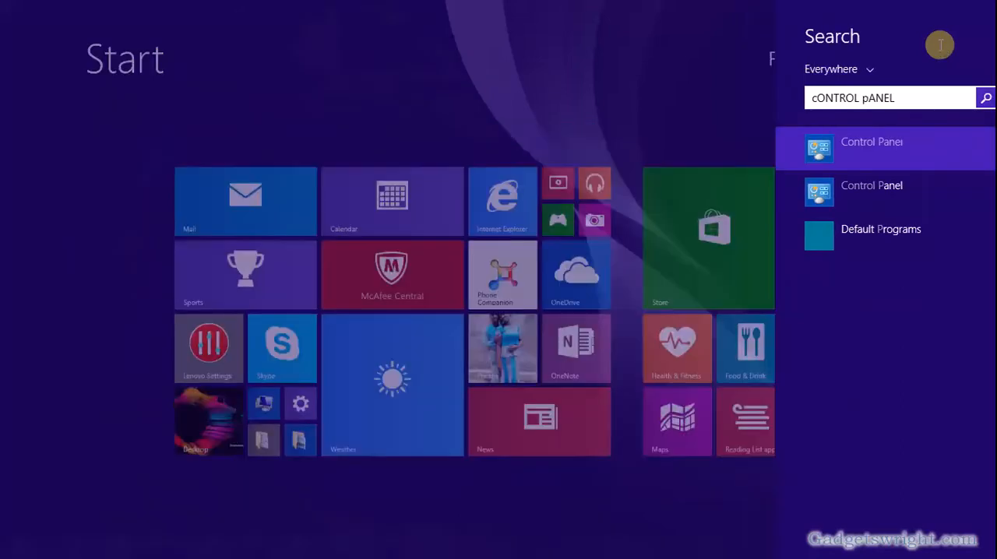
- Launch Control Panel from the results and go to System and Security, heading into Action Center
{"action": "left_click", "coordinate": [871, 148]}
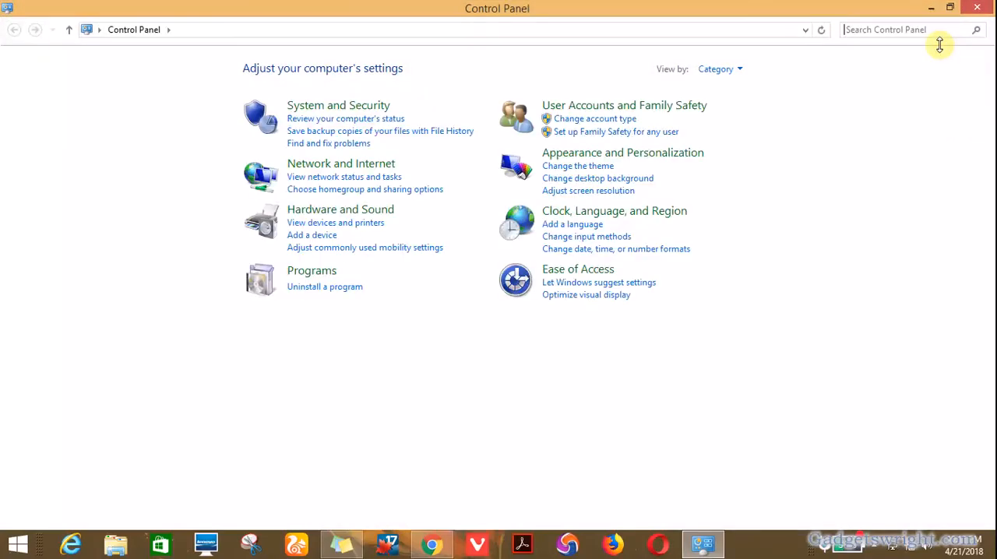
{"action": "mouse_move", "coordinate": [418, 131]}
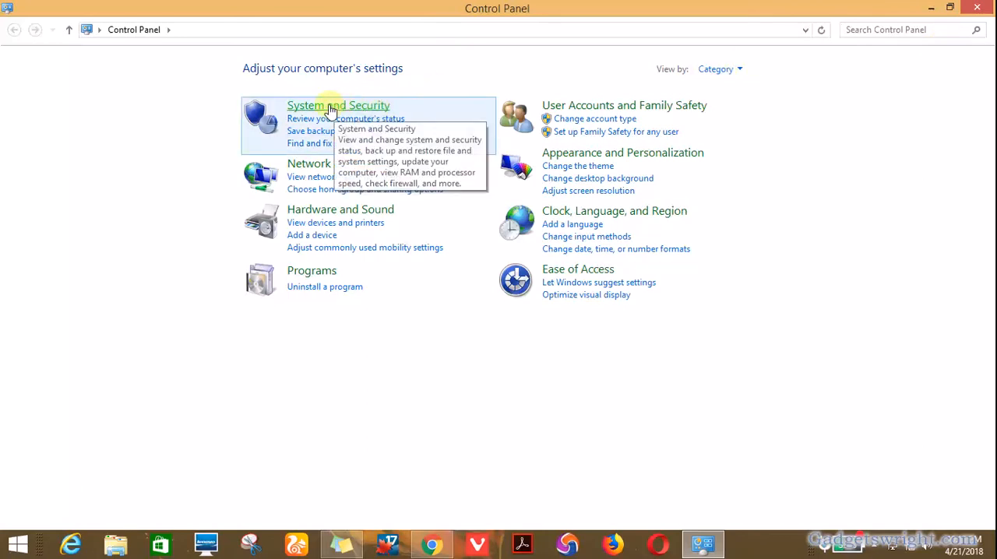
{"action": "left_click", "coordinate": [338, 106]}
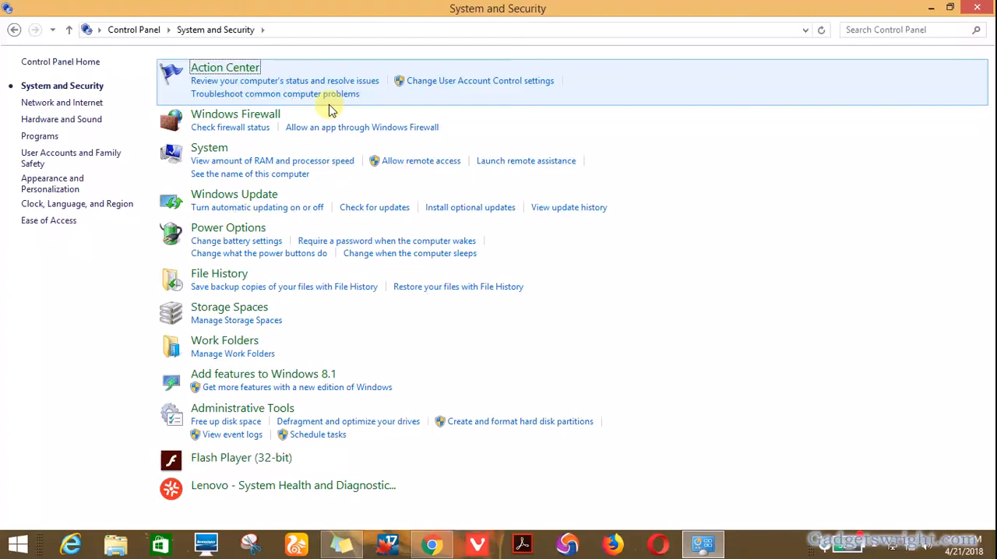
{"action": "mouse_move", "coordinate": [209, 71]}
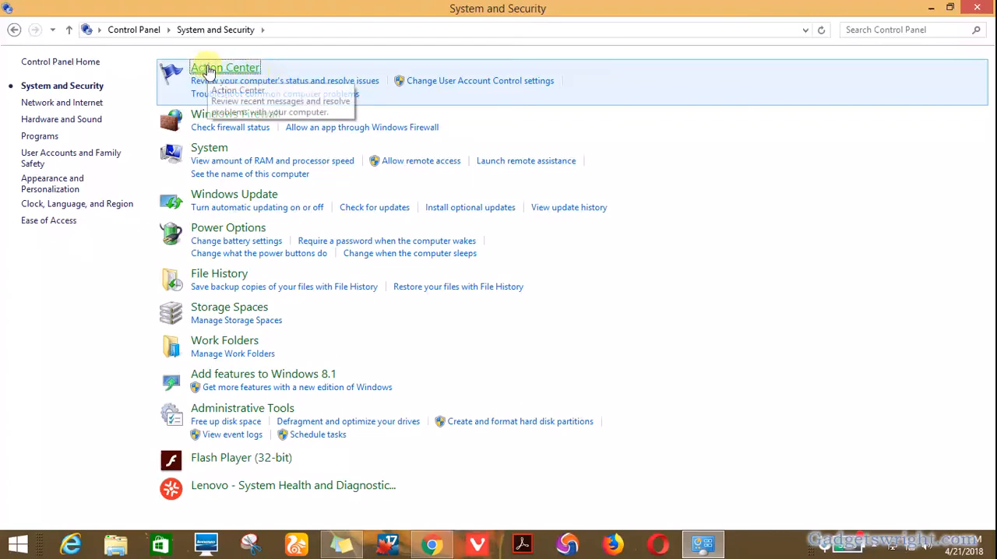
{"action": "left_click", "coordinate": [224, 68]}
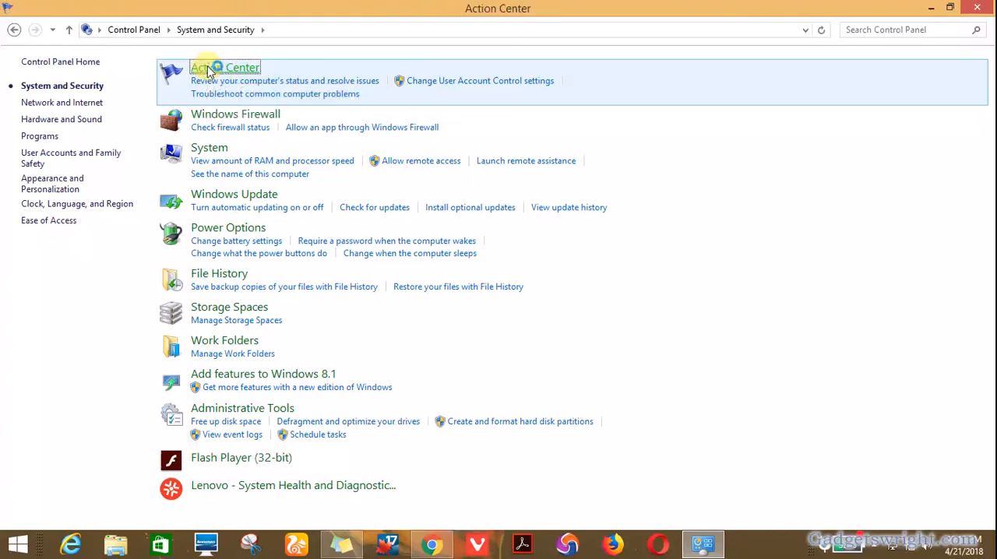
- Bring up Action Center with its security and maintenance messages
{"action": "left_click", "coordinate": [224, 67]}
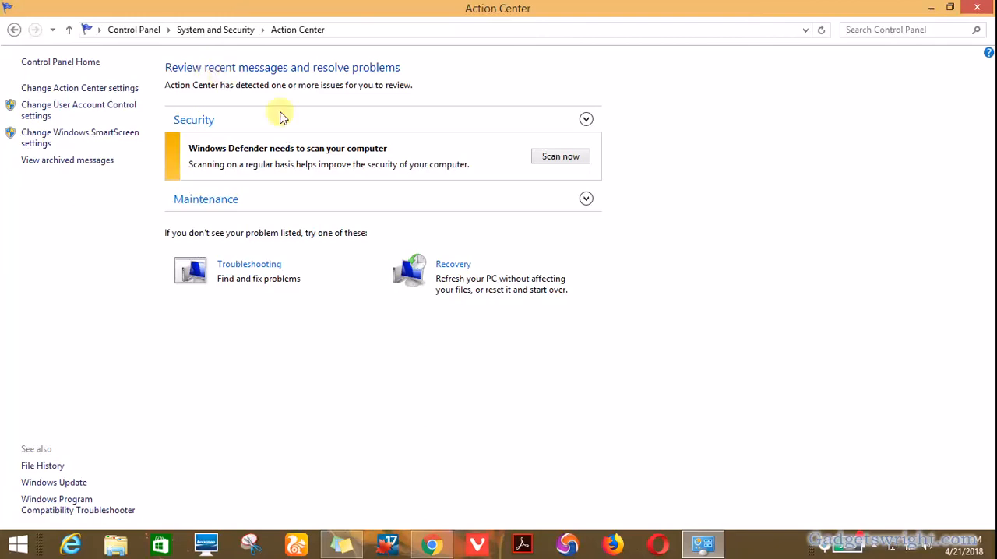
{"action": "mouse_move", "coordinate": [124, 137]}
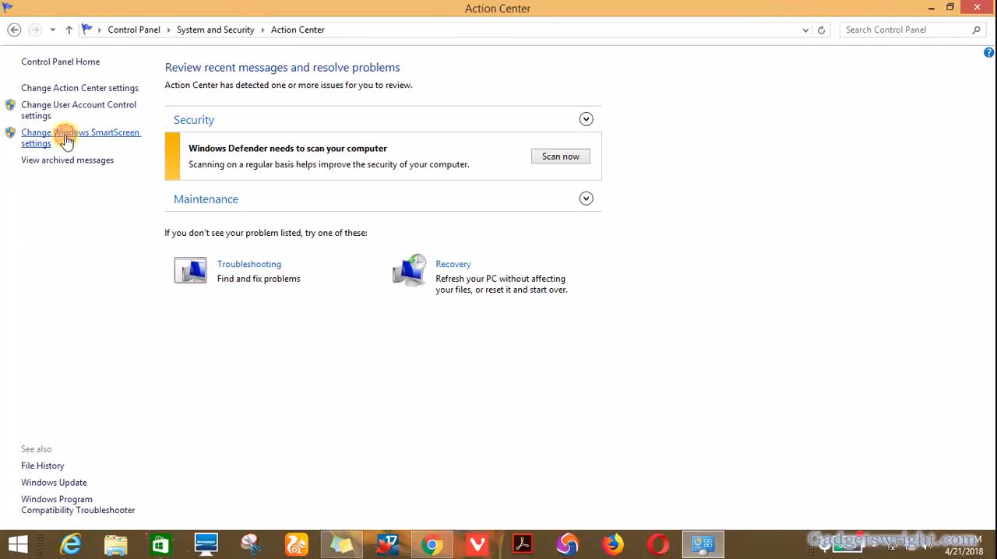
- In Windows SmartScreen settings, choose 'Don't do anything (turn off Windows SmartScreen)' and confirm
{"action": "left_click", "coordinate": [81, 137]}
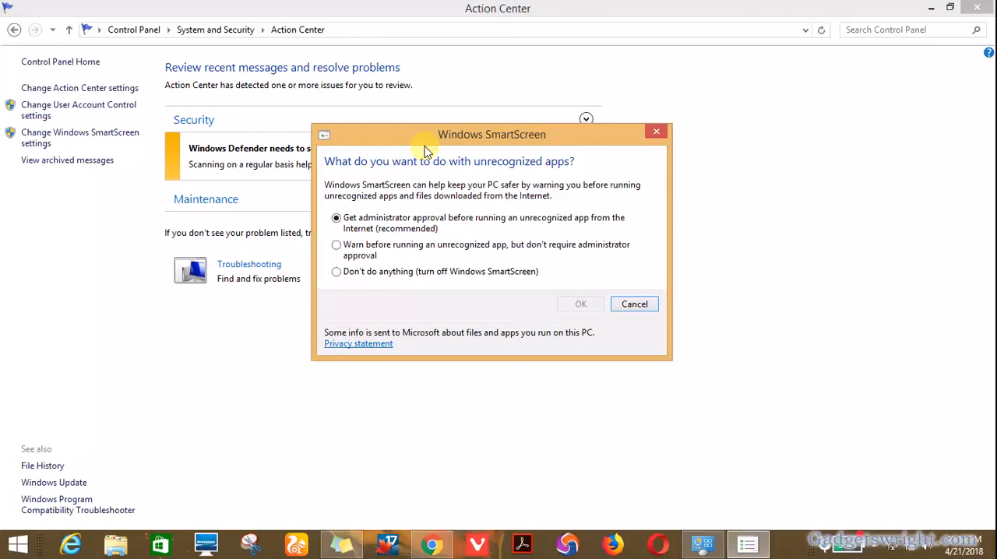
{"action": "left_click", "coordinate": [337, 271]}
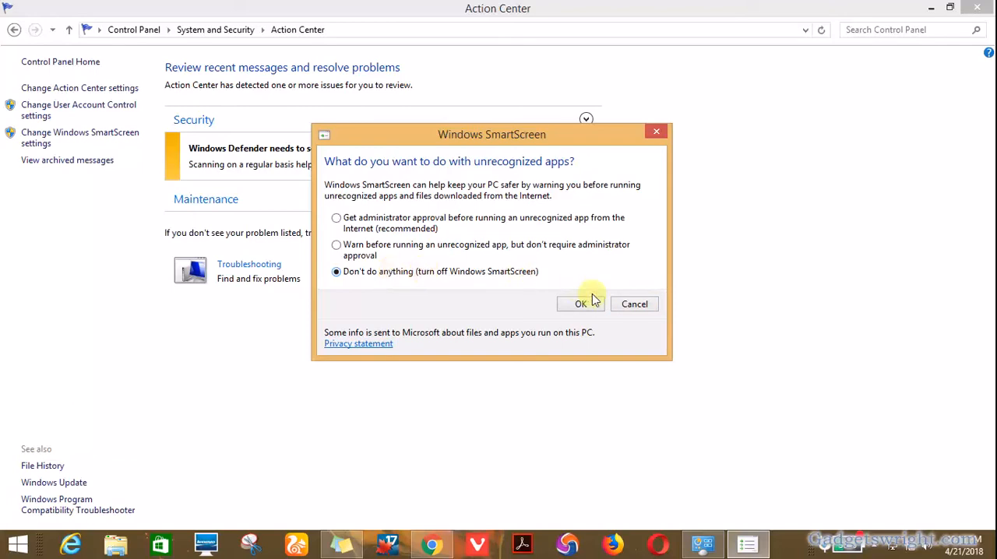
{"action": "left_click", "coordinate": [579, 303]}
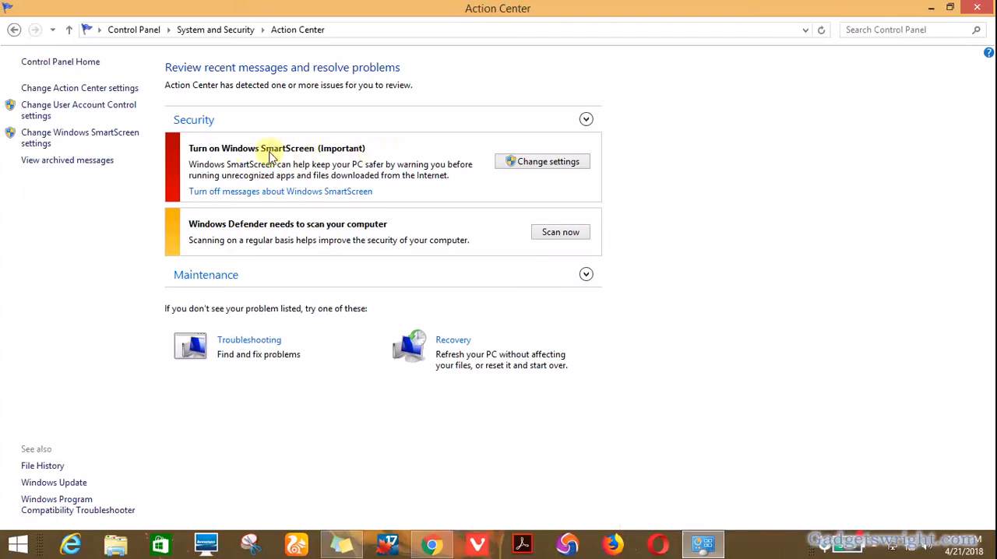
{"action": "mouse_move", "coordinate": [251, 153]}
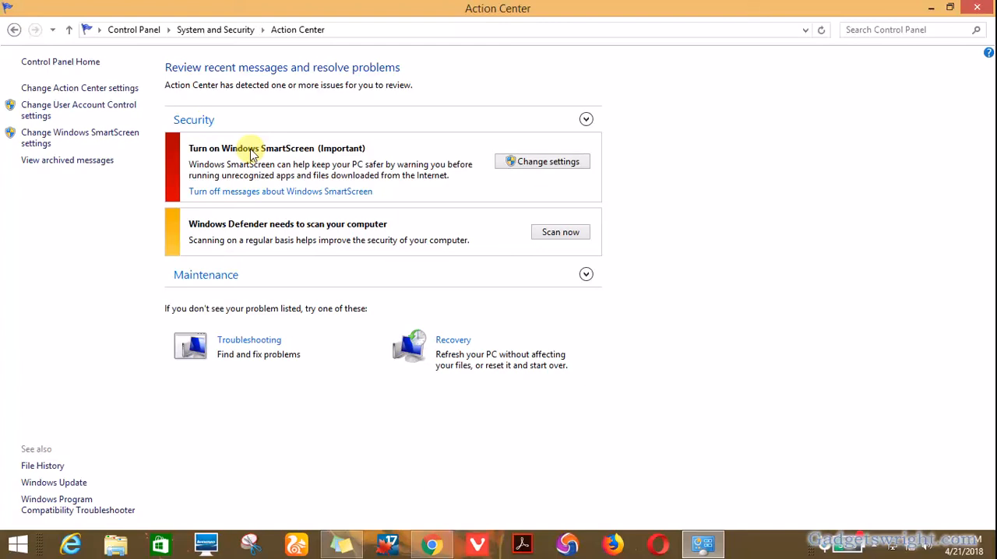
{"action": "mouse_move", "coordinate": [365, 148]}
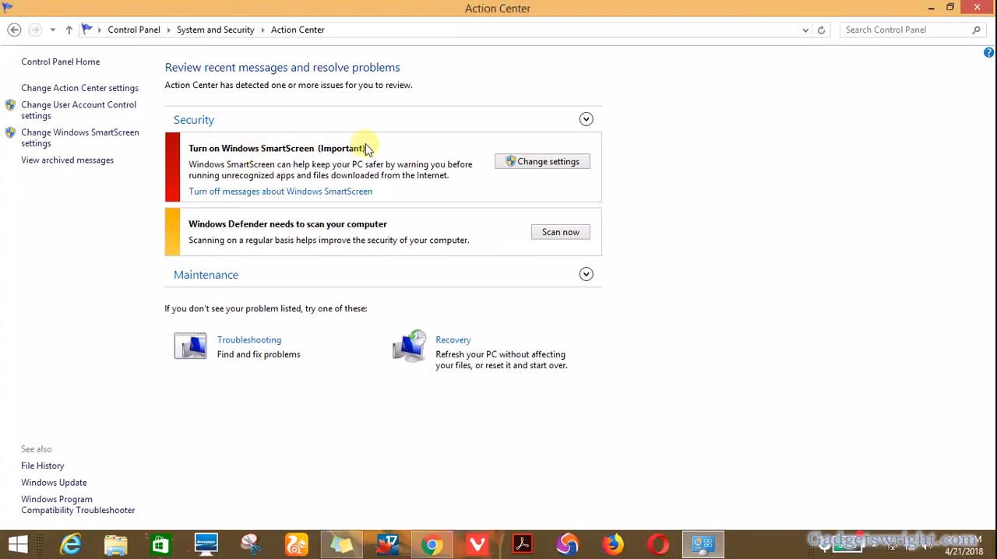
{"action": "mouse_move", "coordinate": [499, 177]}
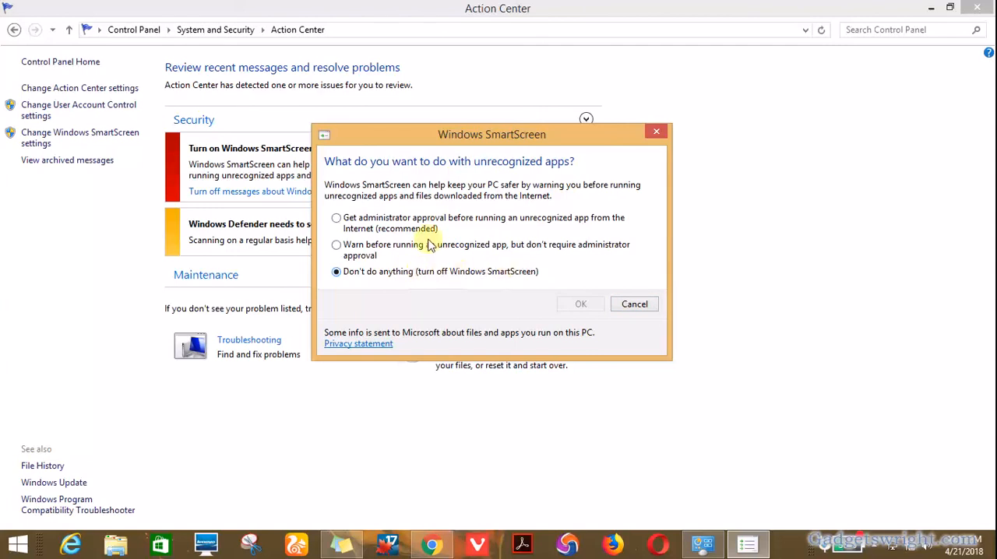
- Choose 'Get administrator approval before running an unrecognized app' and confirm to re-enable SmartScreen
{"action": "left_click", "coordinate": [337, 218]}
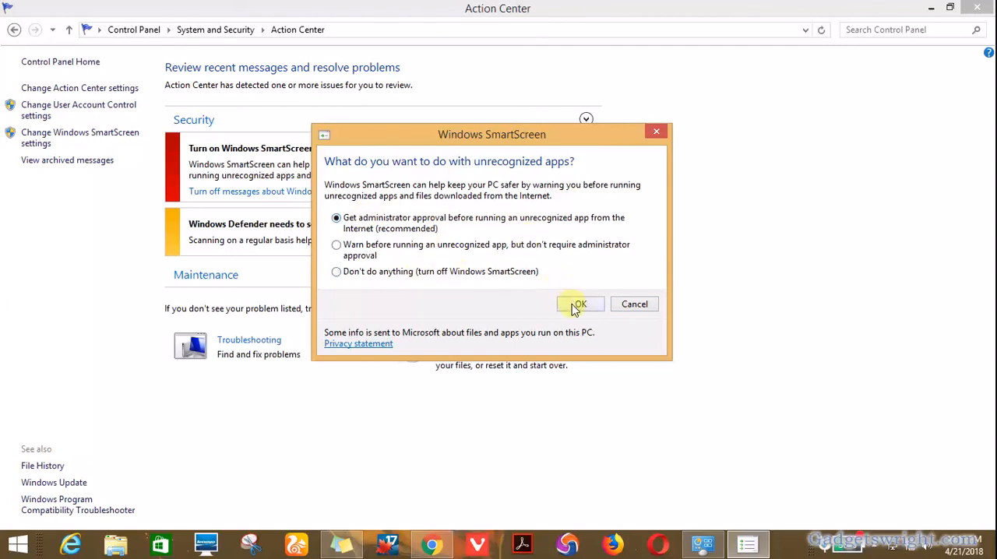
{"action": "left_click", "coordinate": [580, 304]}
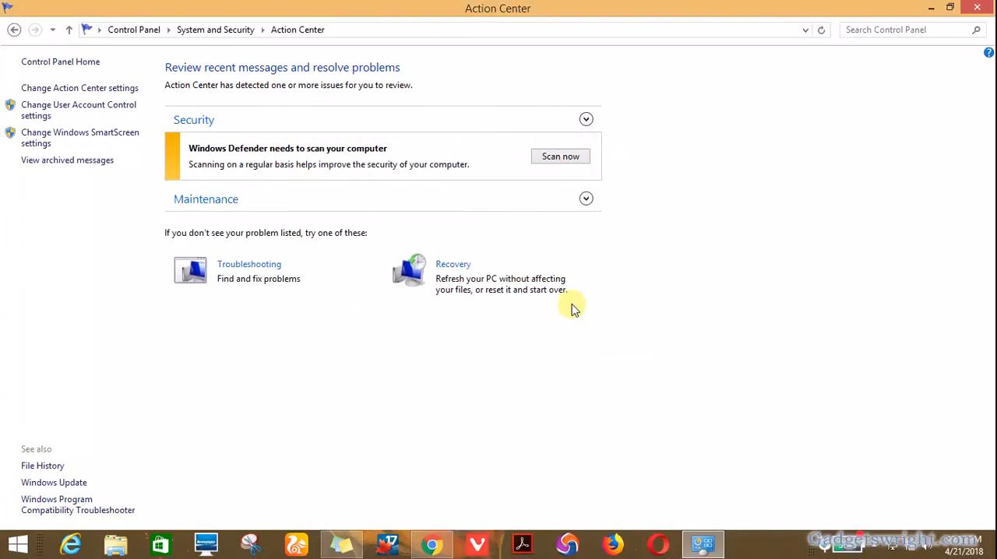